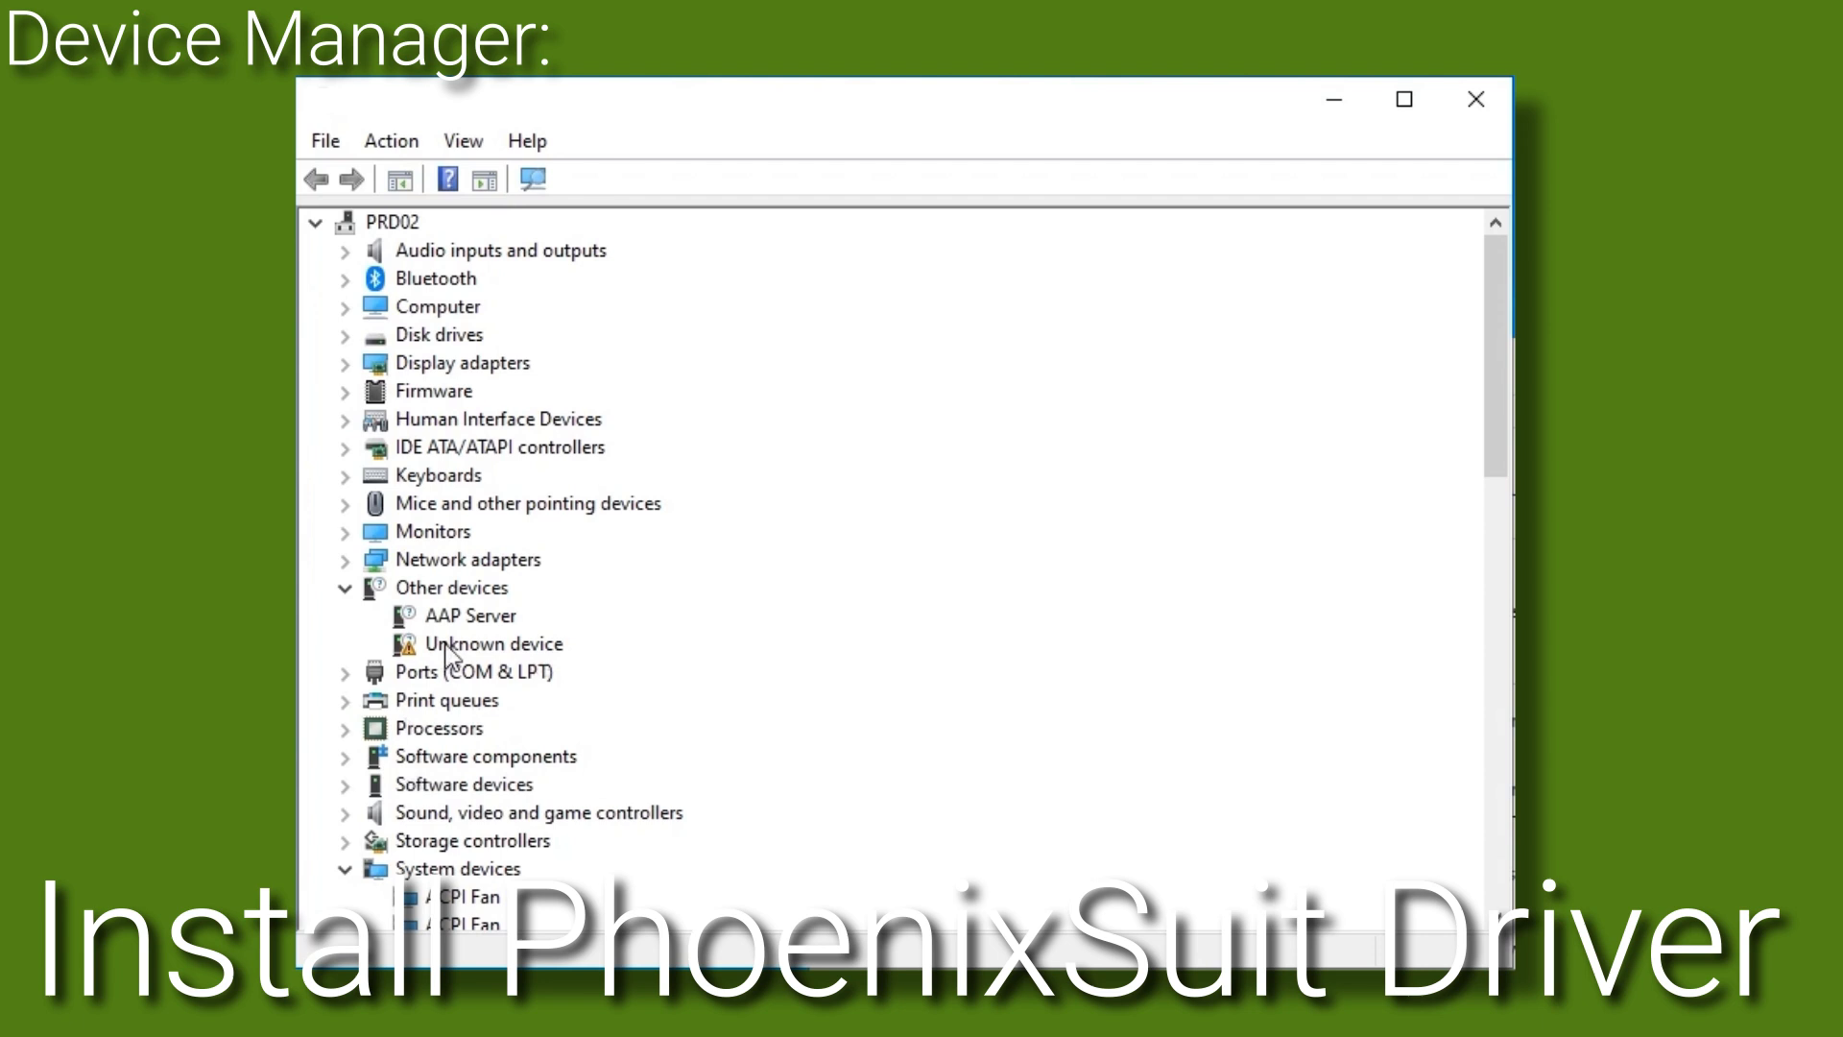
Update the Unknown device's driver by browsing to the PhoenixSuit_V1.10 Drivers folder.
{"action": "left_click", "coordinate": [497, 643]}
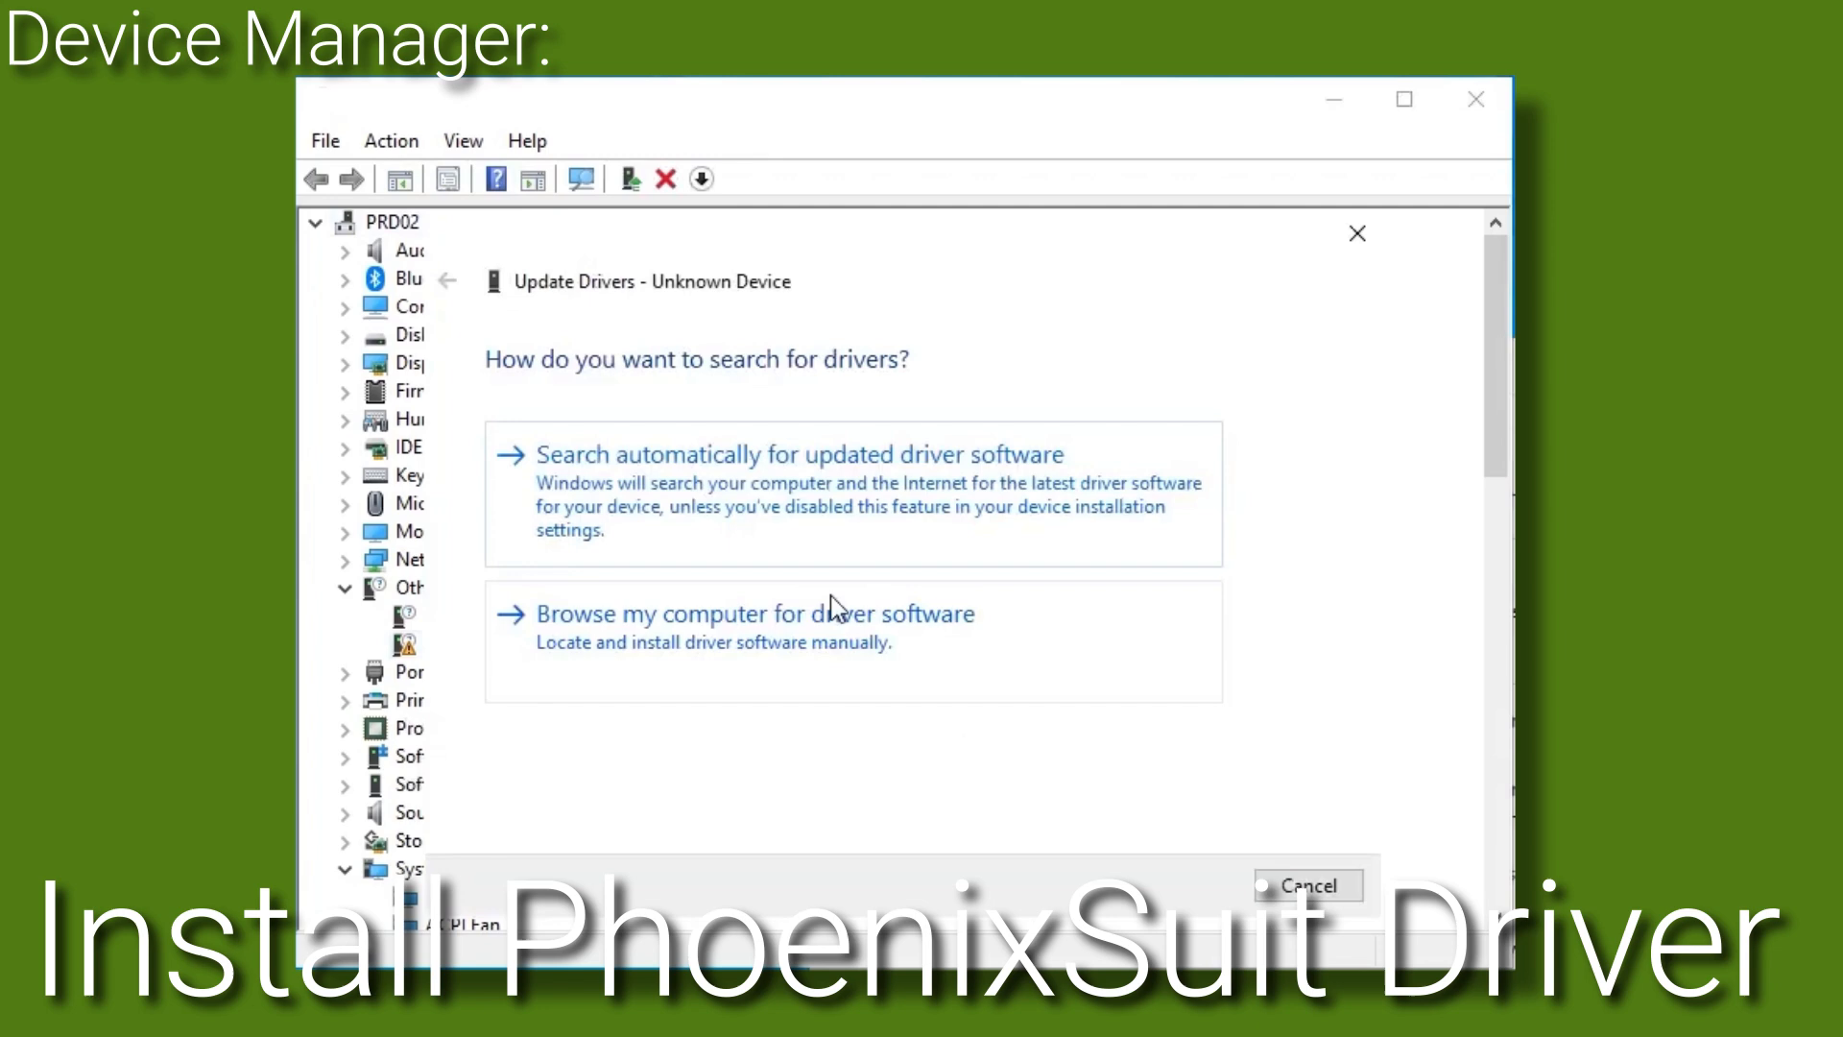
{"action": "left_click", "coordinate": [736, 613]}
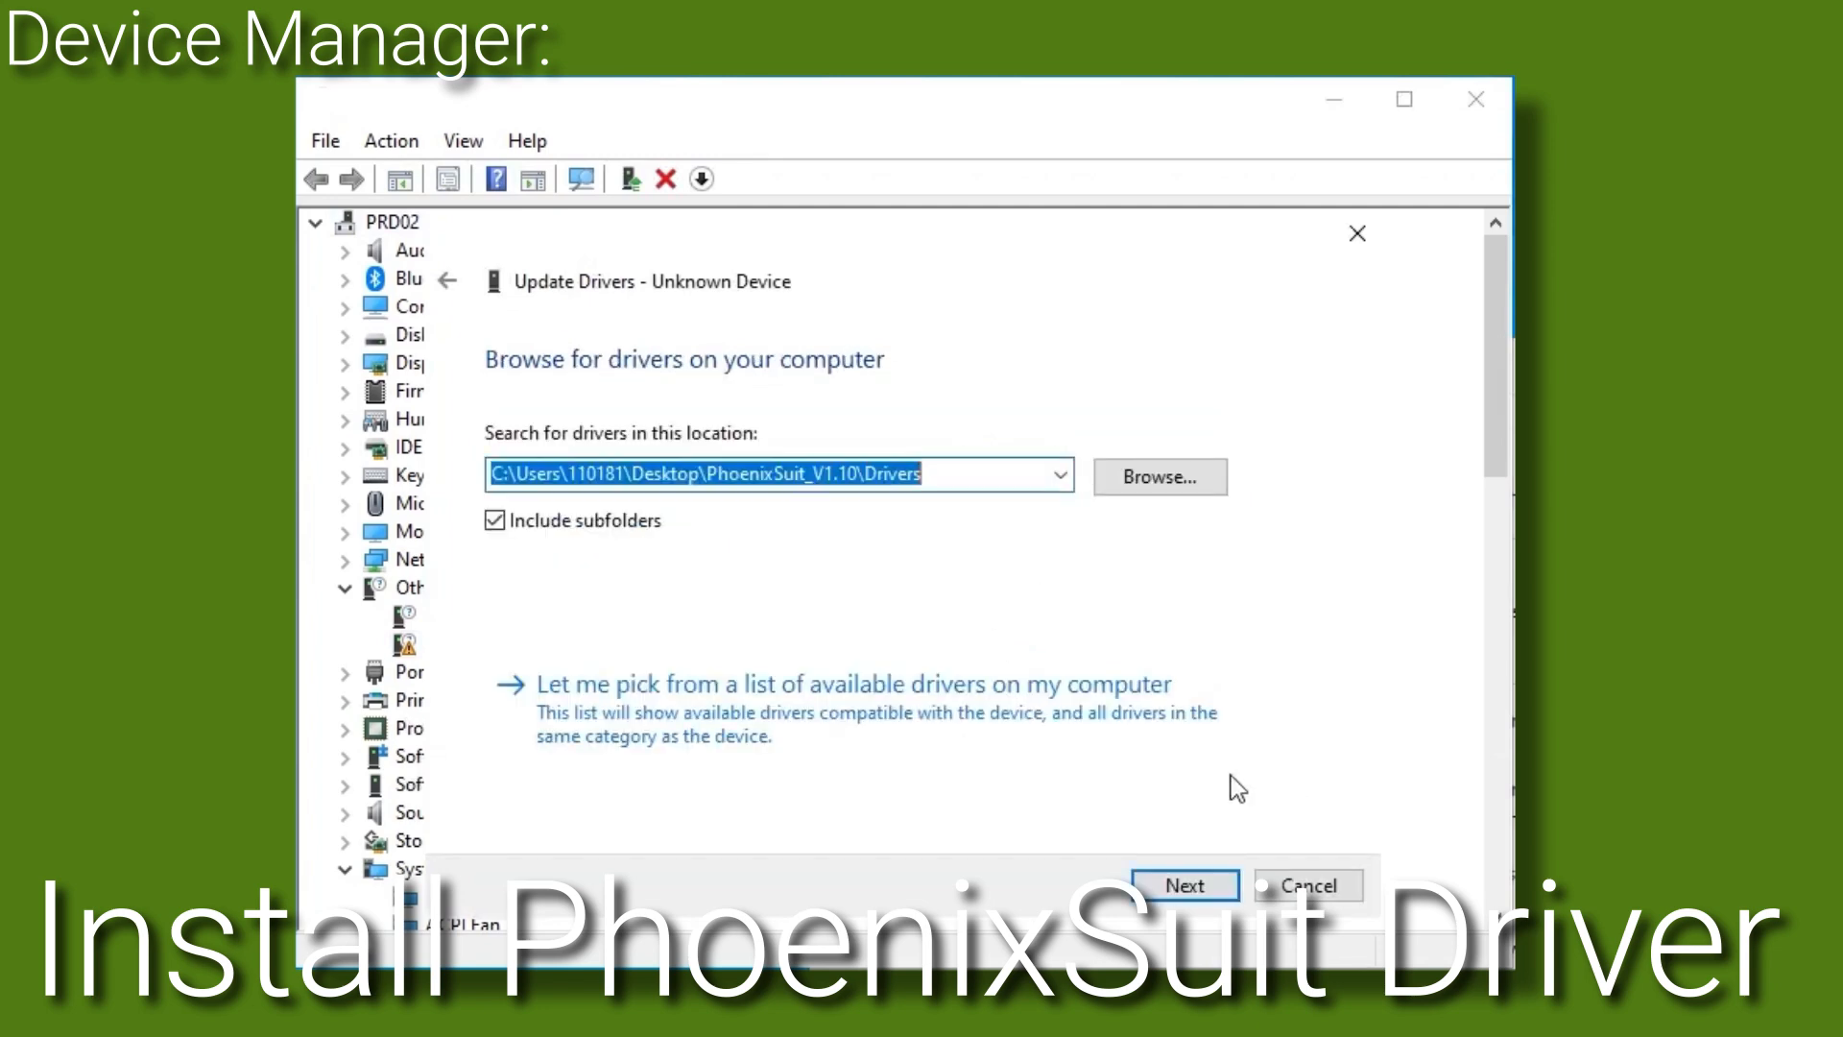
{"action": "left_click", "coordinate": [1183, 884]}
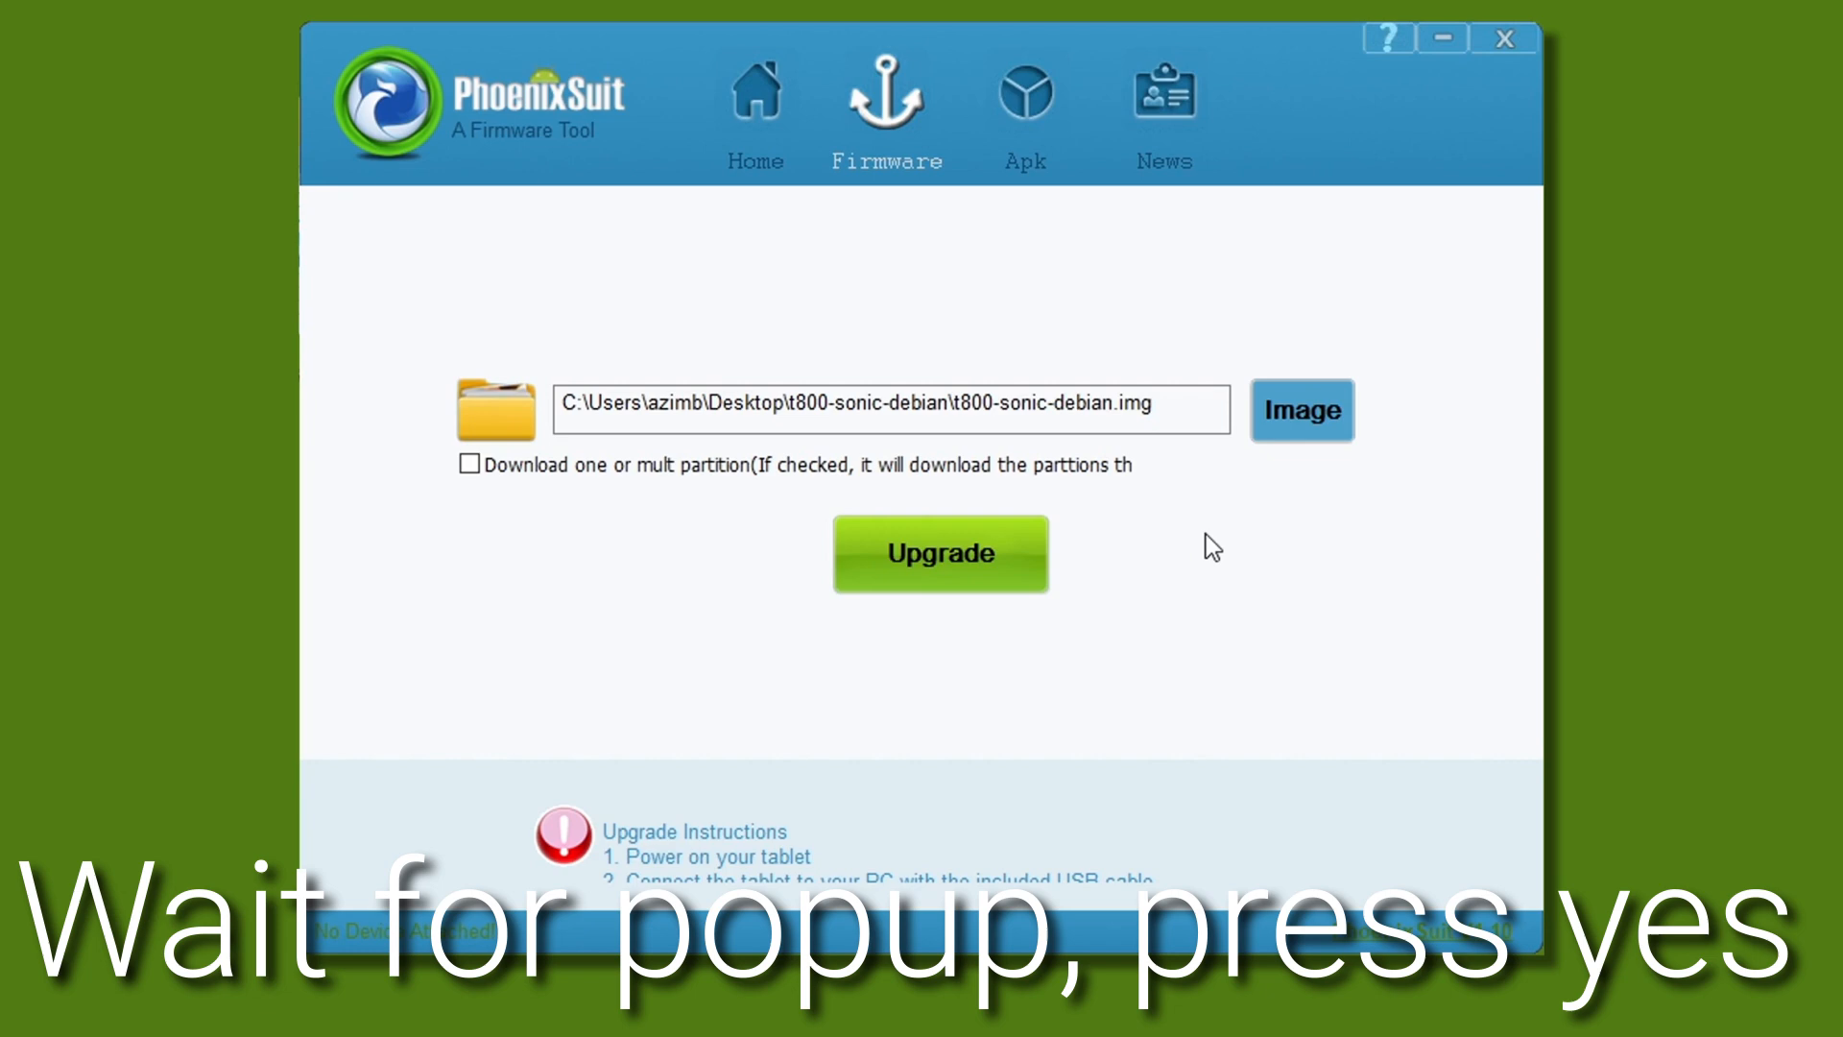
Upgrade with the t800-sonic-debian image, confirming the mandatory format prompt.
{"action": "left_click", "coordinate": [939, 553]}
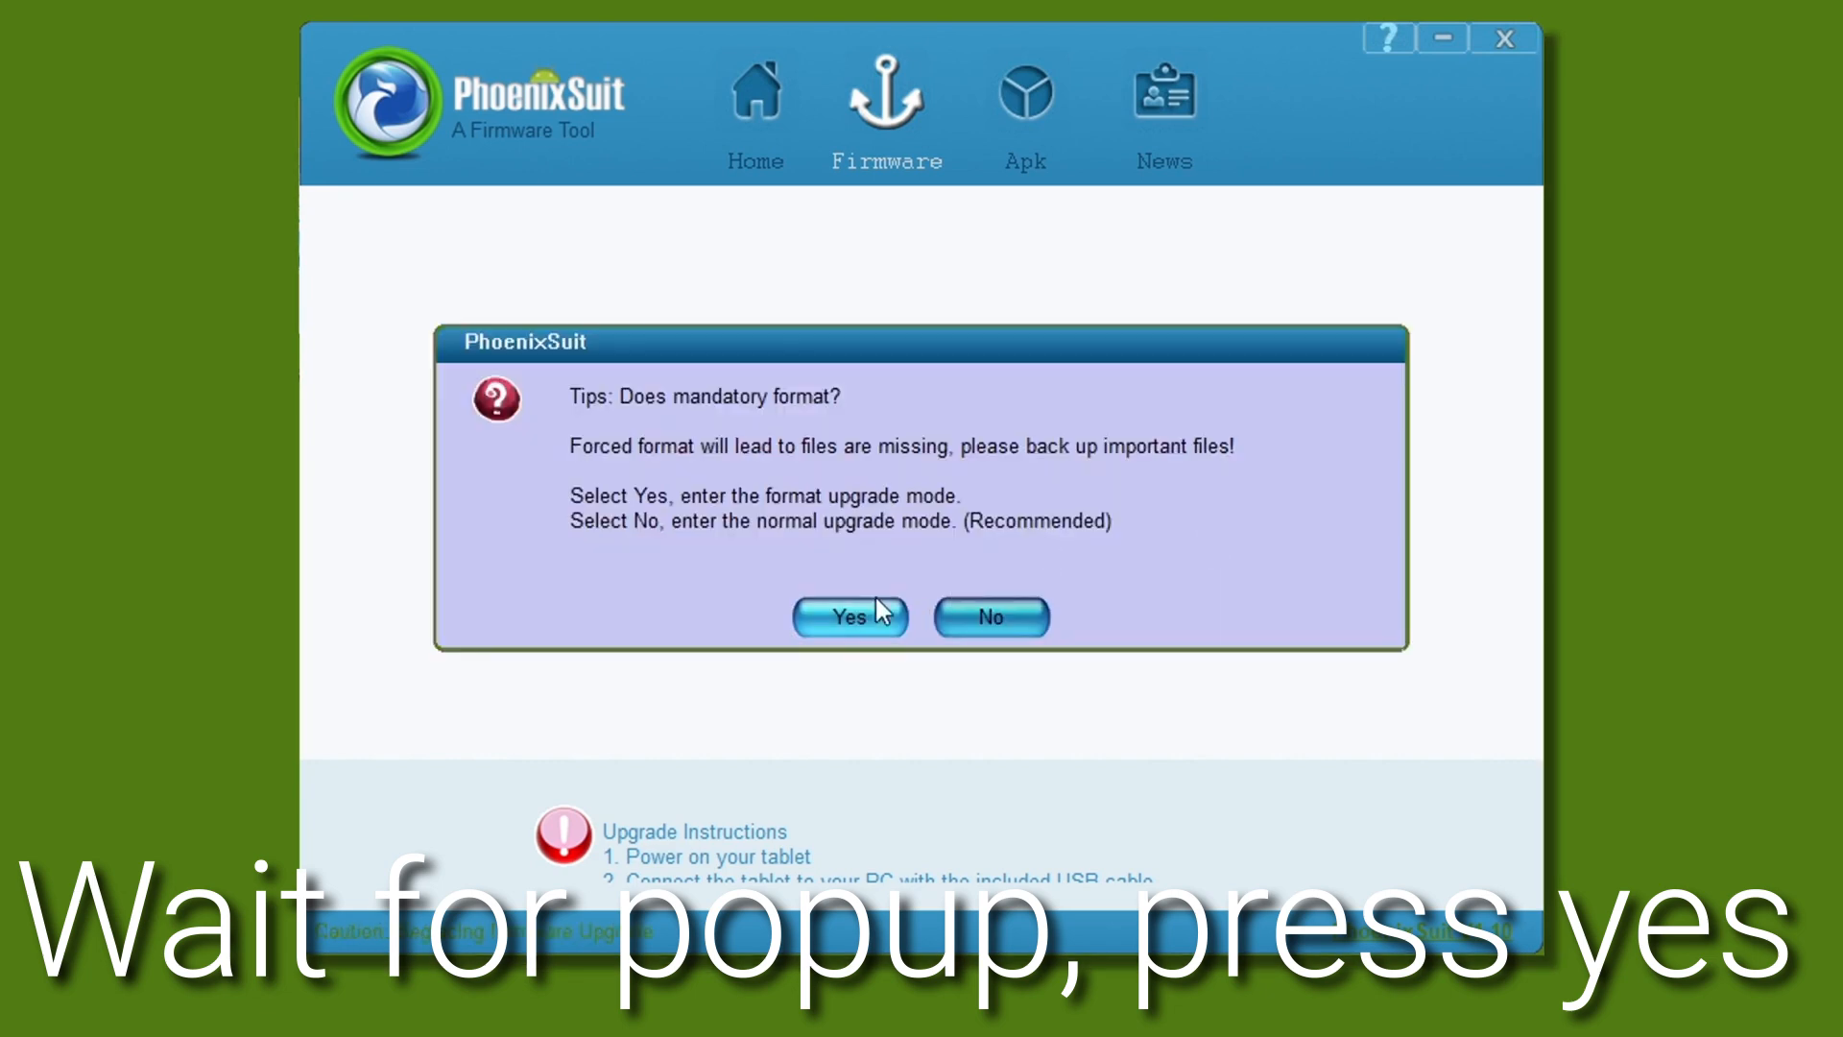
{"action": "mouse_move", "coordinate": [815, 655]}
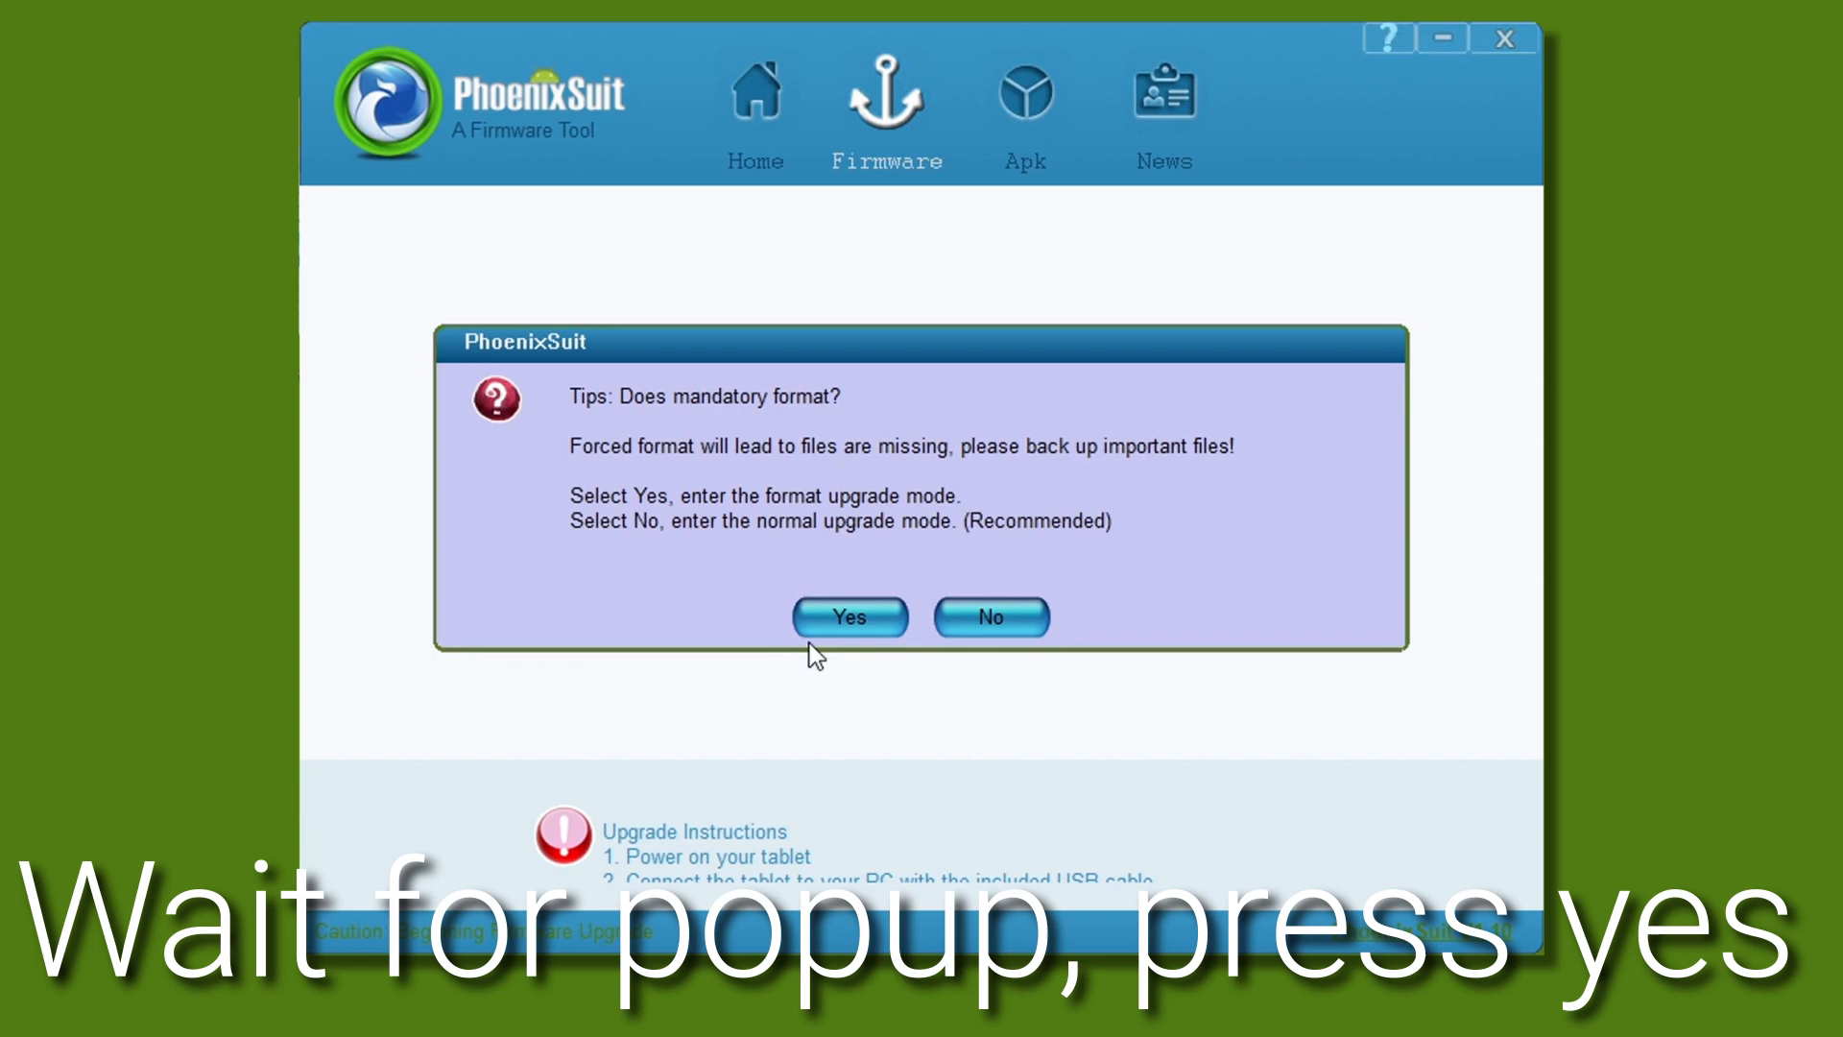
{"action": "left_click", "coordinate": [849, 617]}
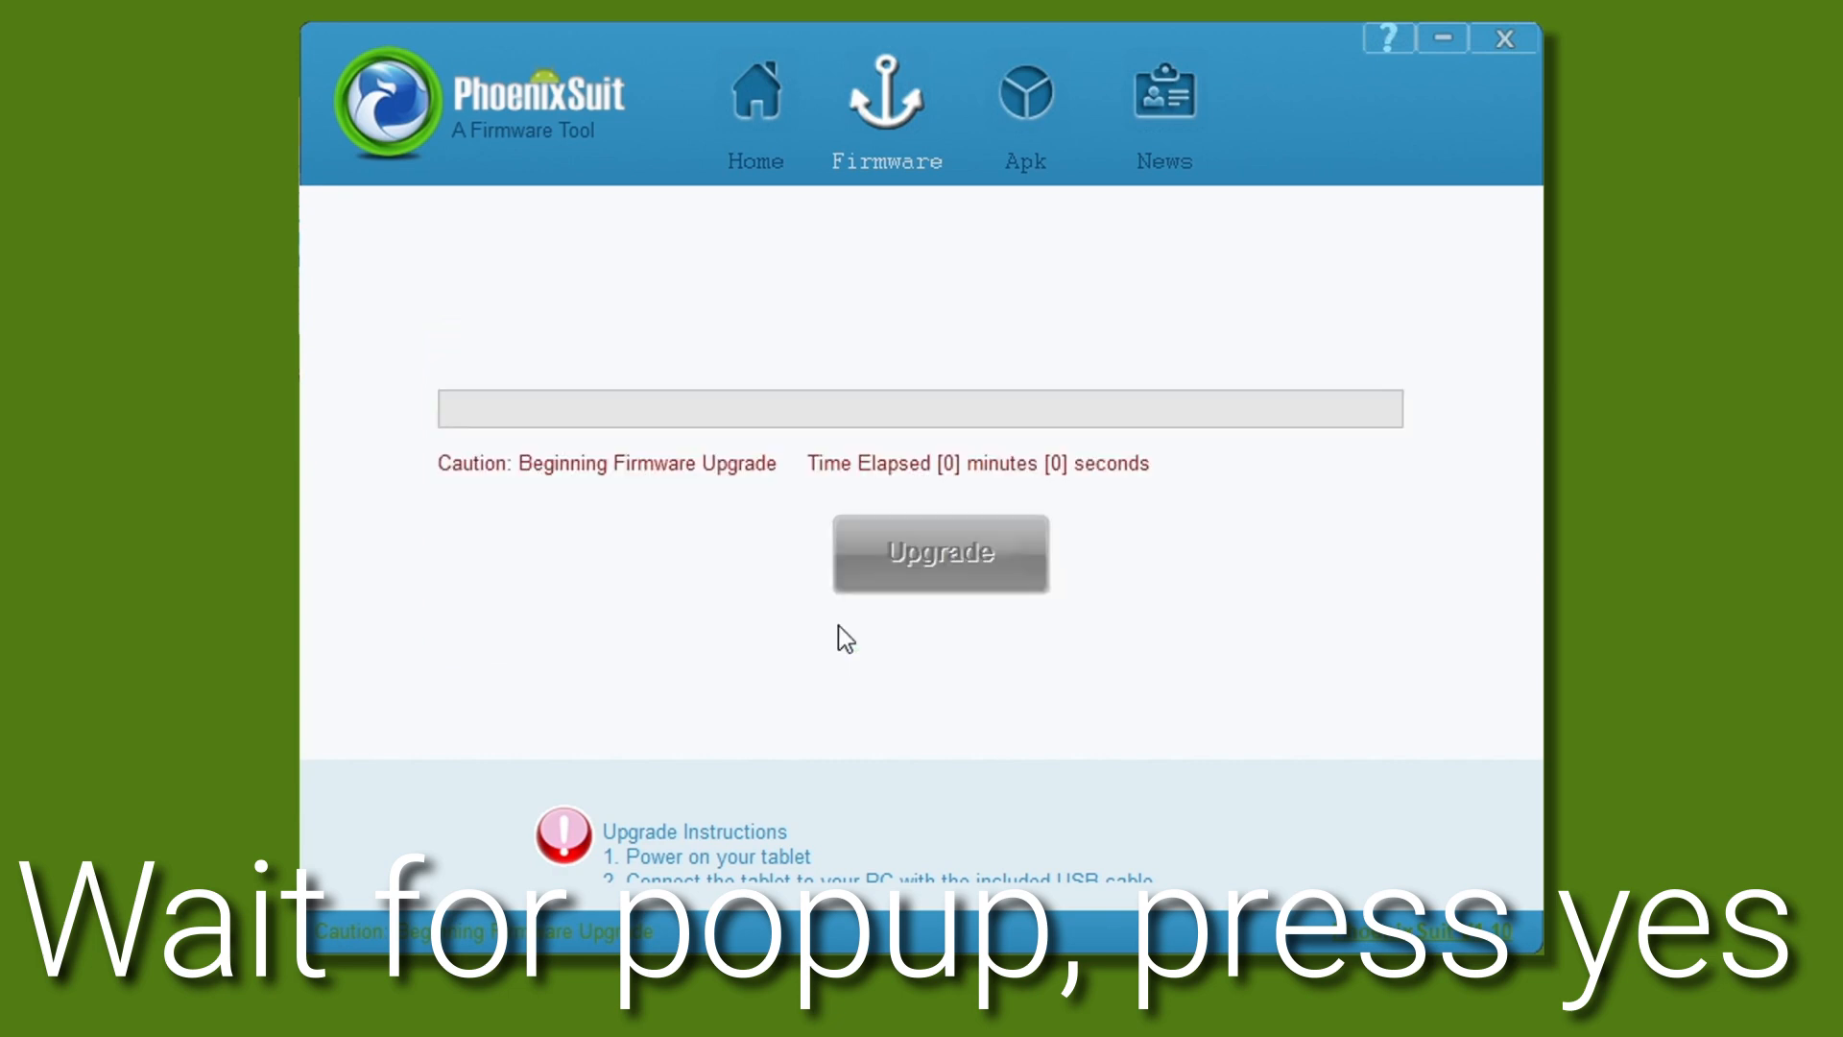